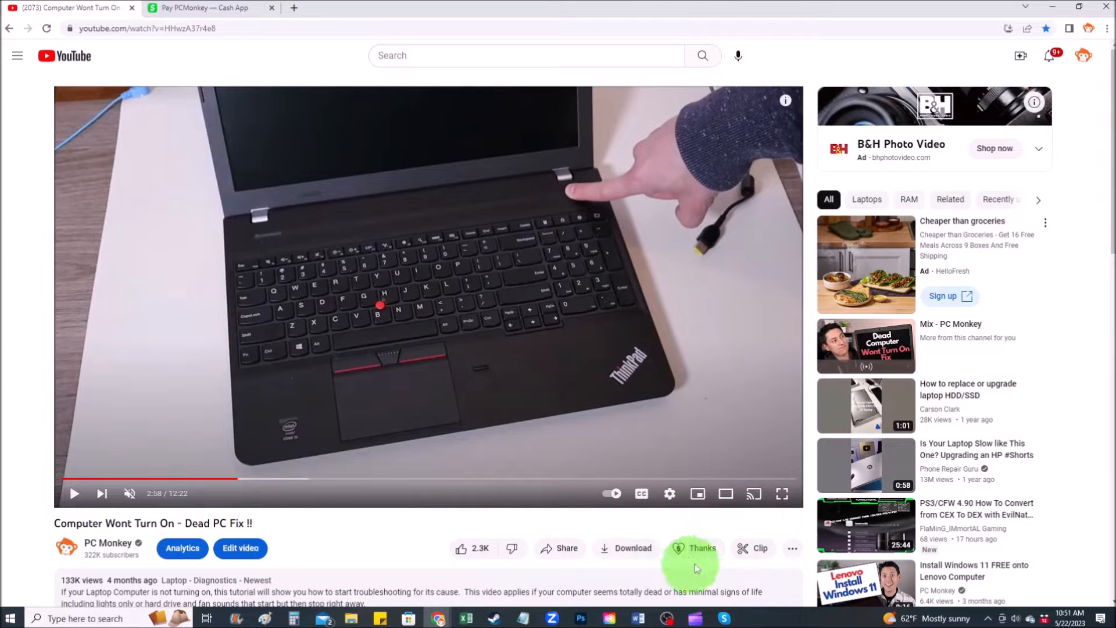
# - Preview a $10 Super Thanks, send $2 instead, then show PCMonkey's Cash App page
pyautogui.click(701, 548)
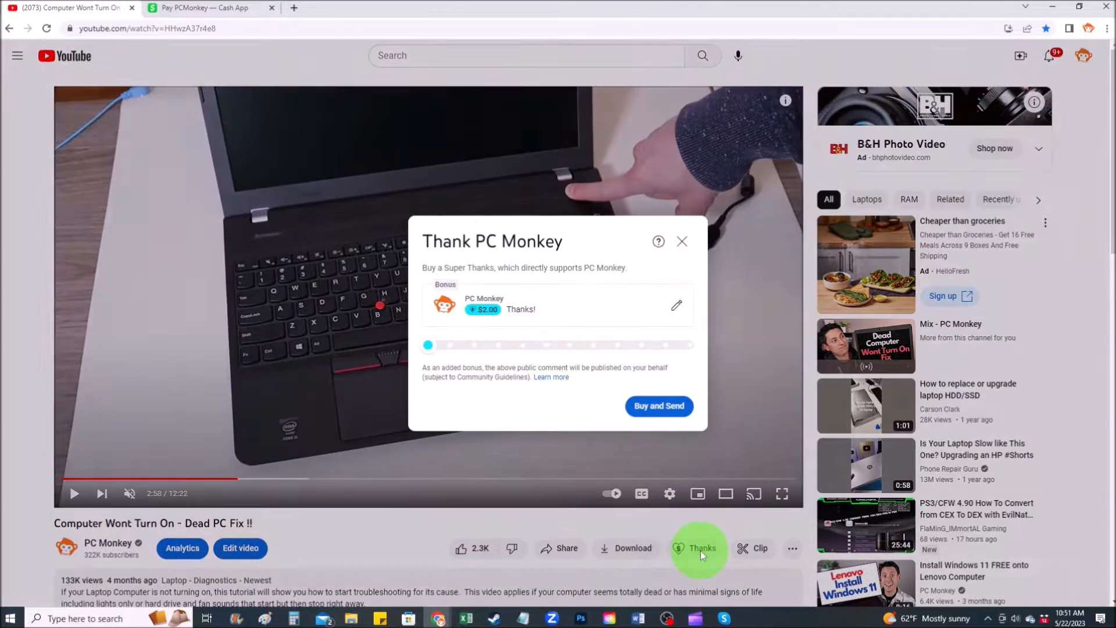
pyautogui.moveTo(428, 345); pyautogui.dragTo(476, 345)
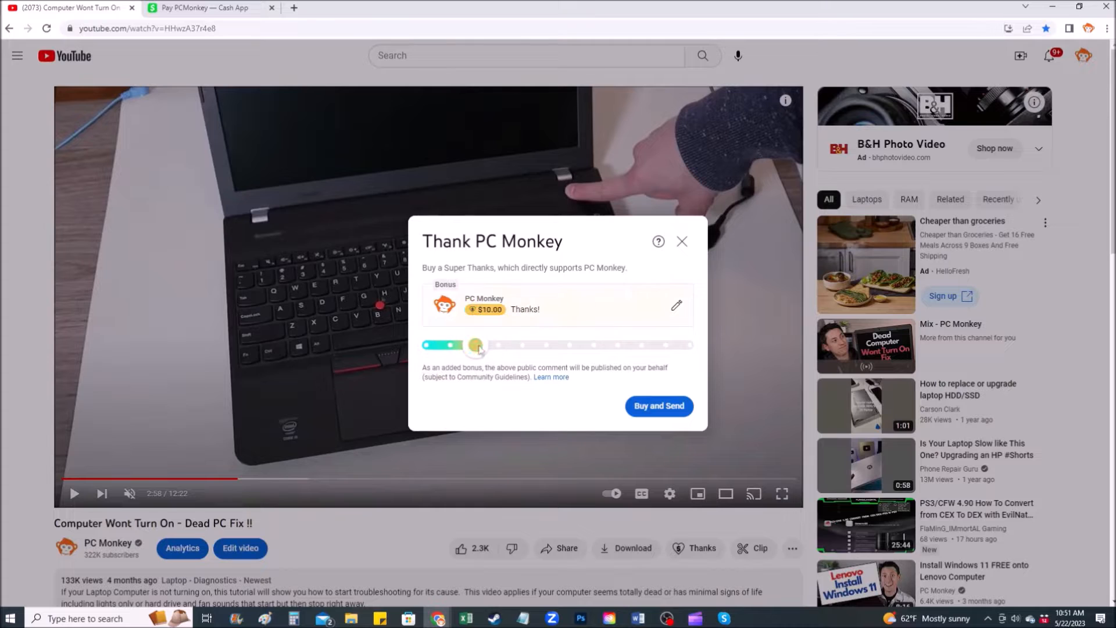
pyautogui.moveTo(475, 344); pyautogui.dragTo(427, 344)
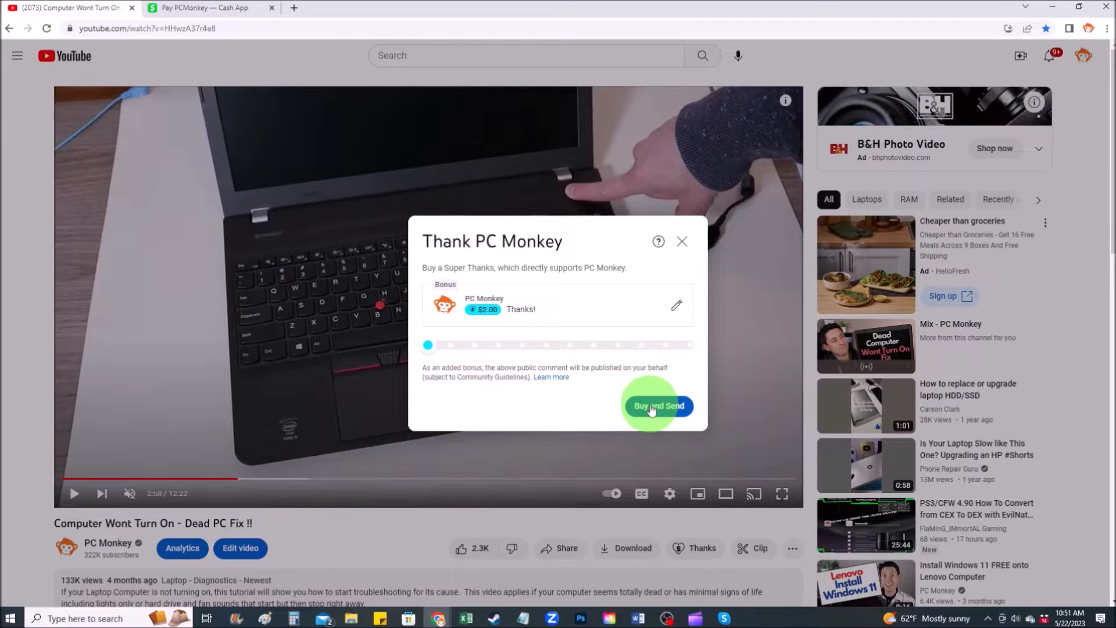
pyautogui.click(206, 8)
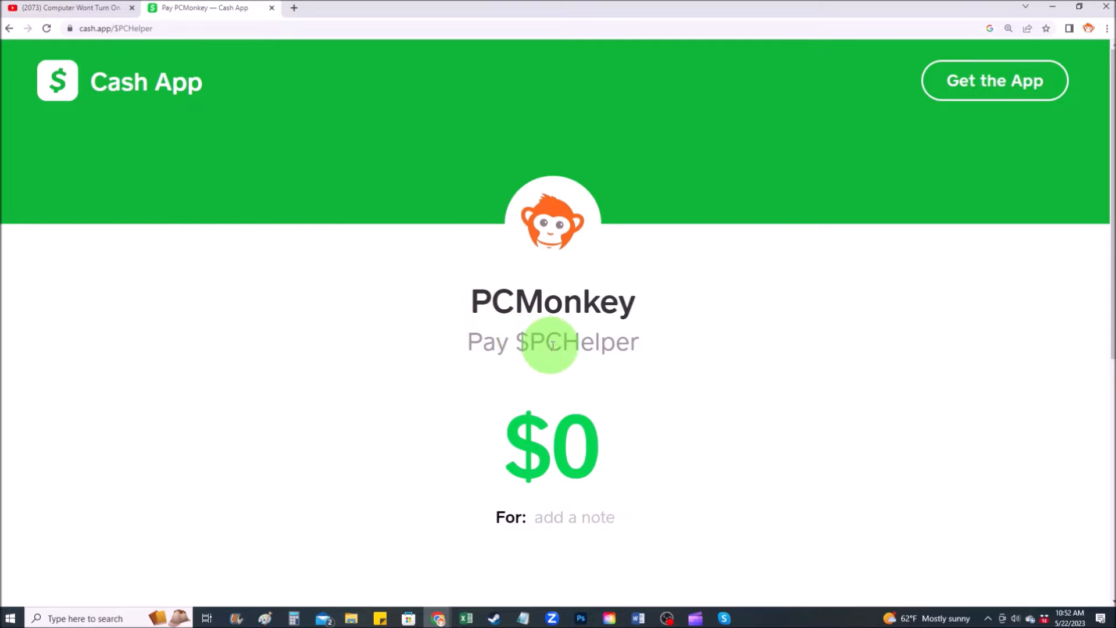
pyautogui.write('2')
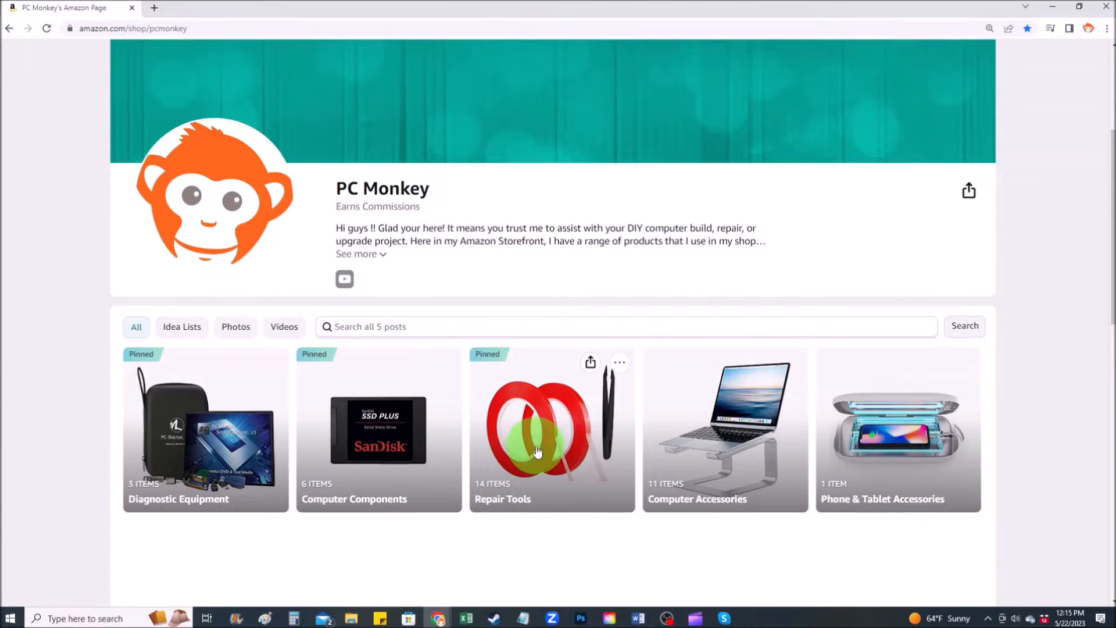
# - Open the Repair Tools list and scroll through its thermal paste, wrist strap and air duster
pyautogui.click(537, 452)
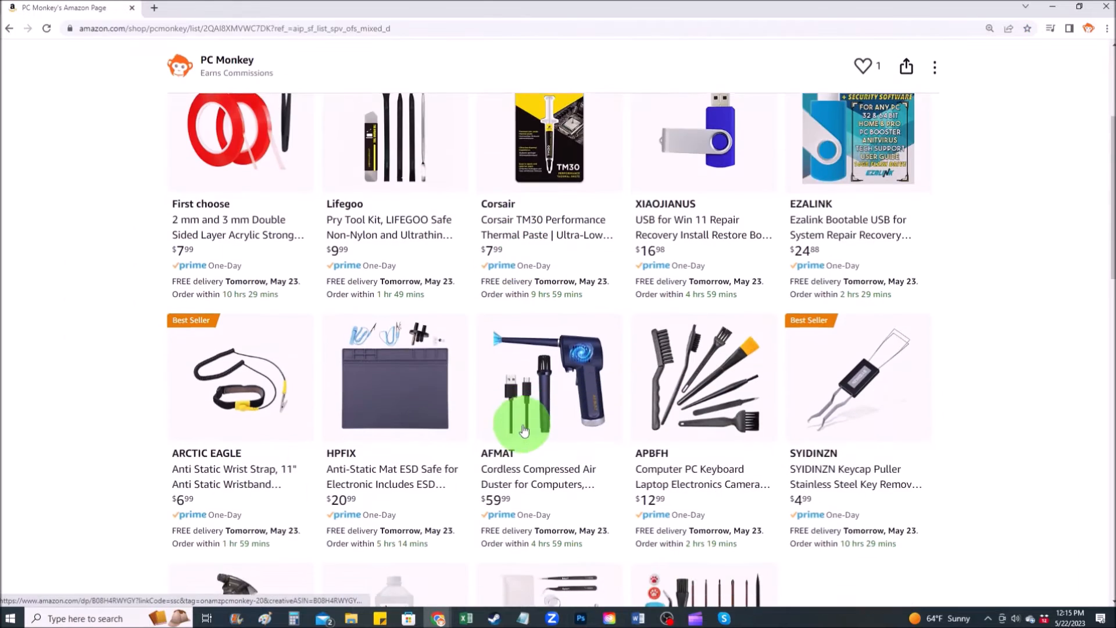
pyautogui.scroll(-3)
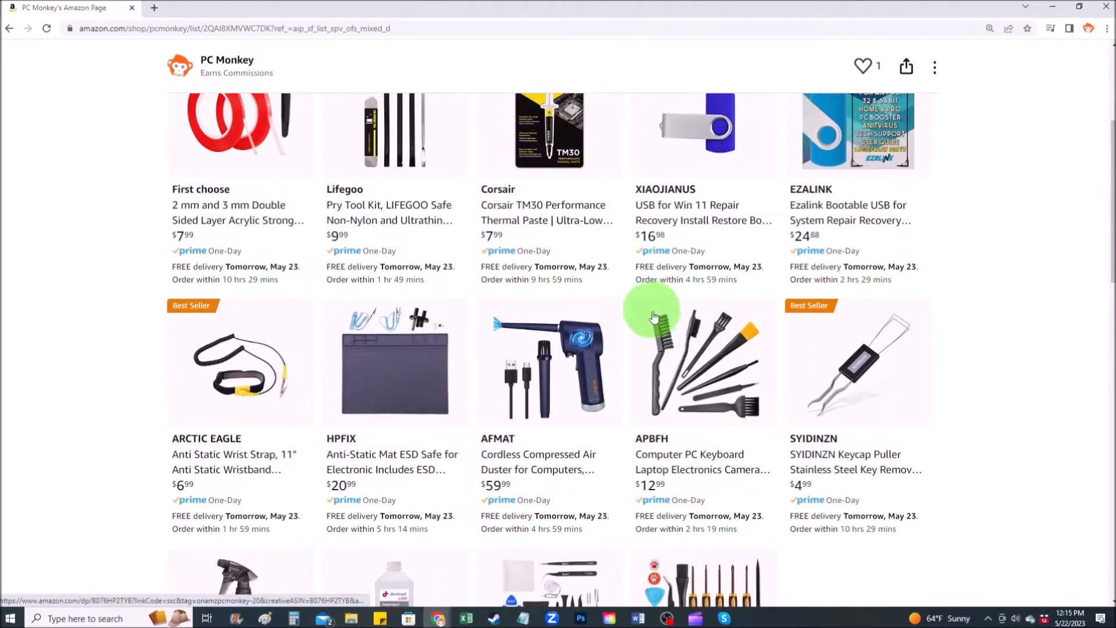
pyautogui.scroll(-3)
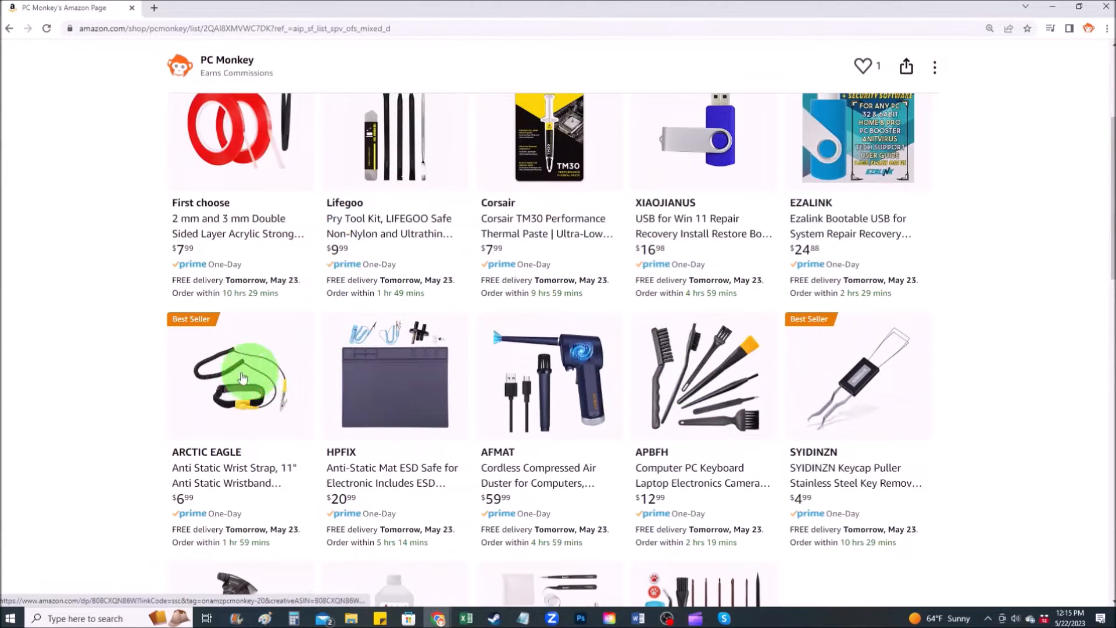